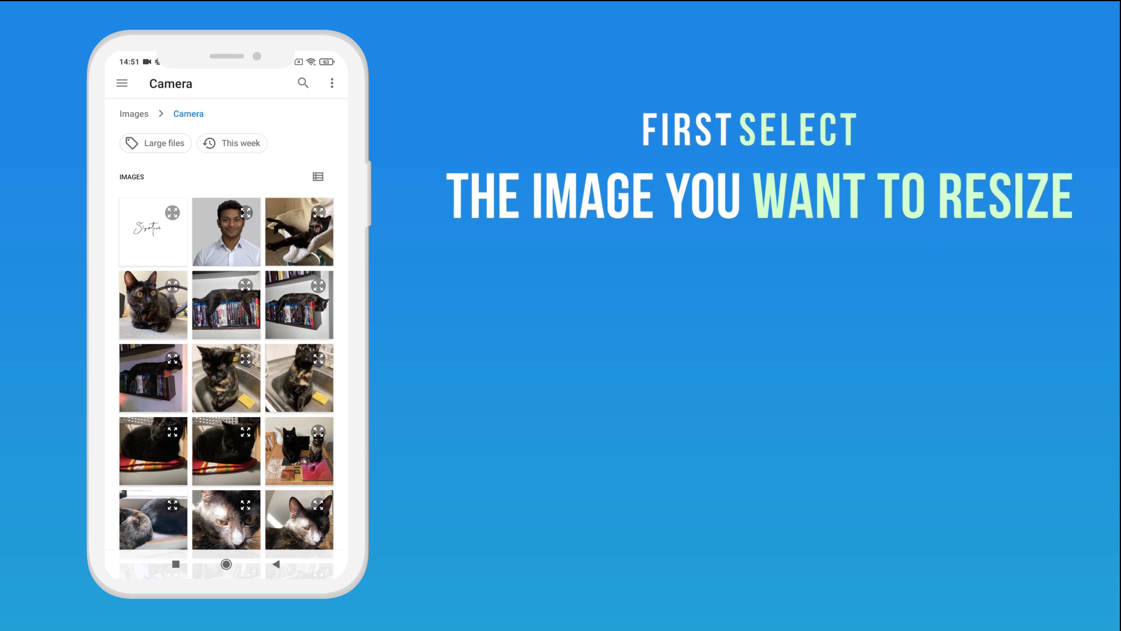
Load the cat-on-bookshelf photo IMG_E3861.JPG from the gallery for resizing
click(299, 304)
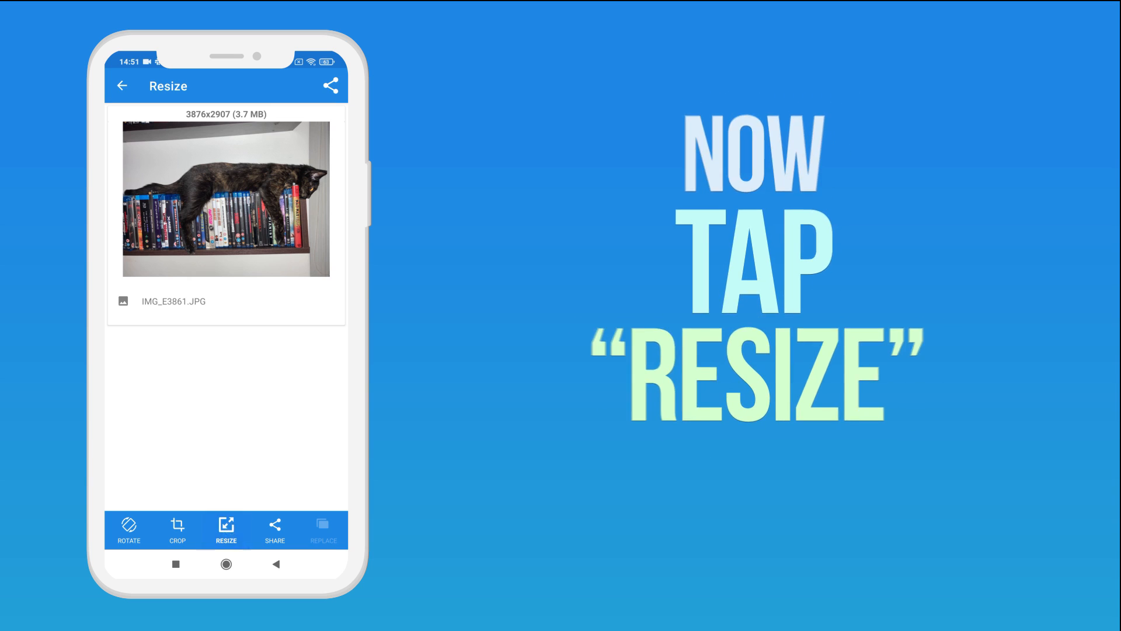
Choose a Custom size with height 1152 and a 6 MB target file size
click(225, 528)
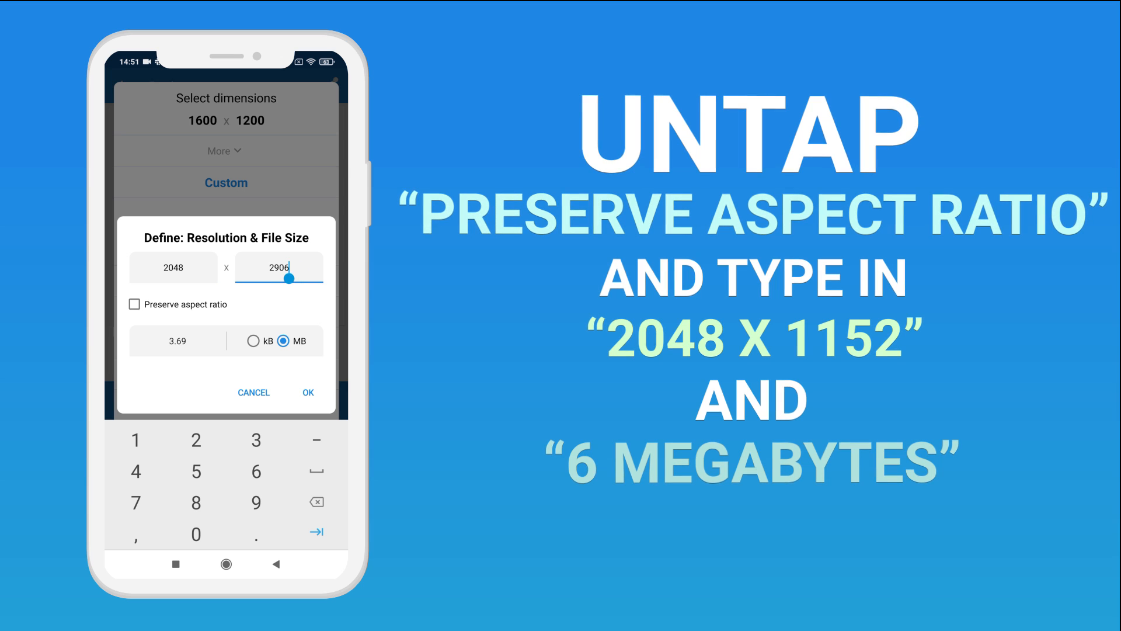
text(1152)
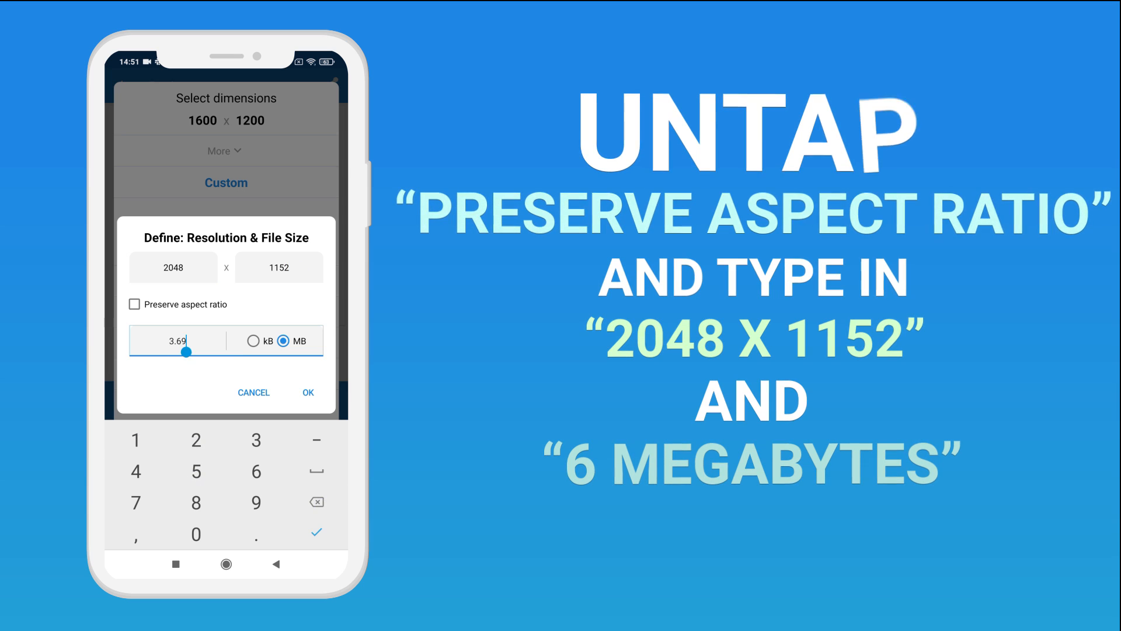
text(6)
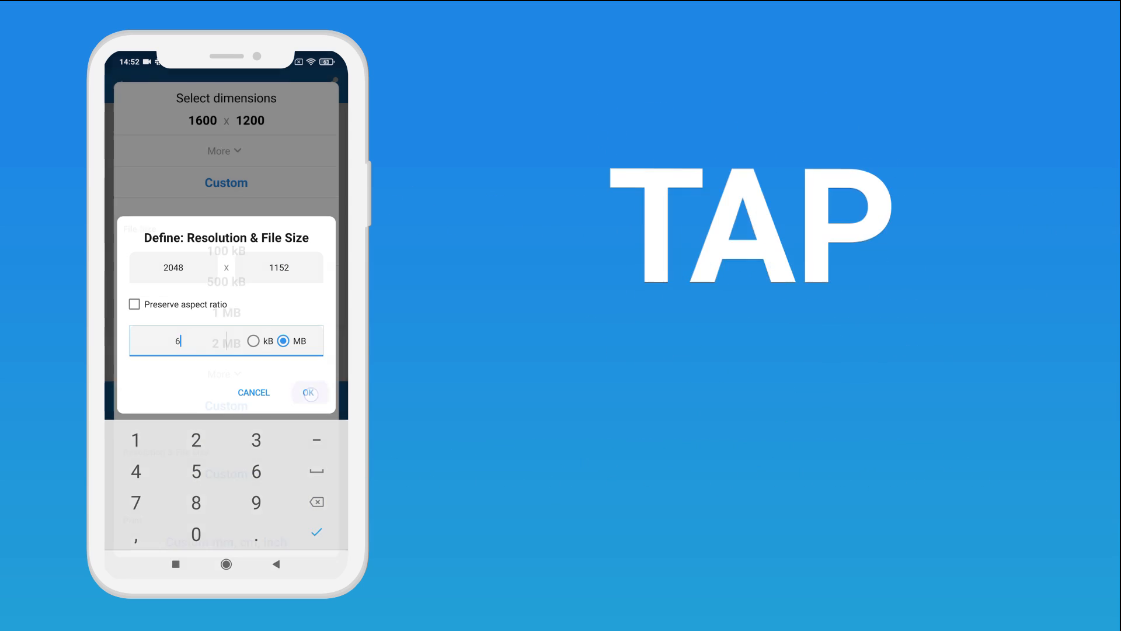
Confirm 2048 x 1152, fit by cropping, and save the copy IMG_E3861_copy_2048x1152_1.jpg
click(309, 392)
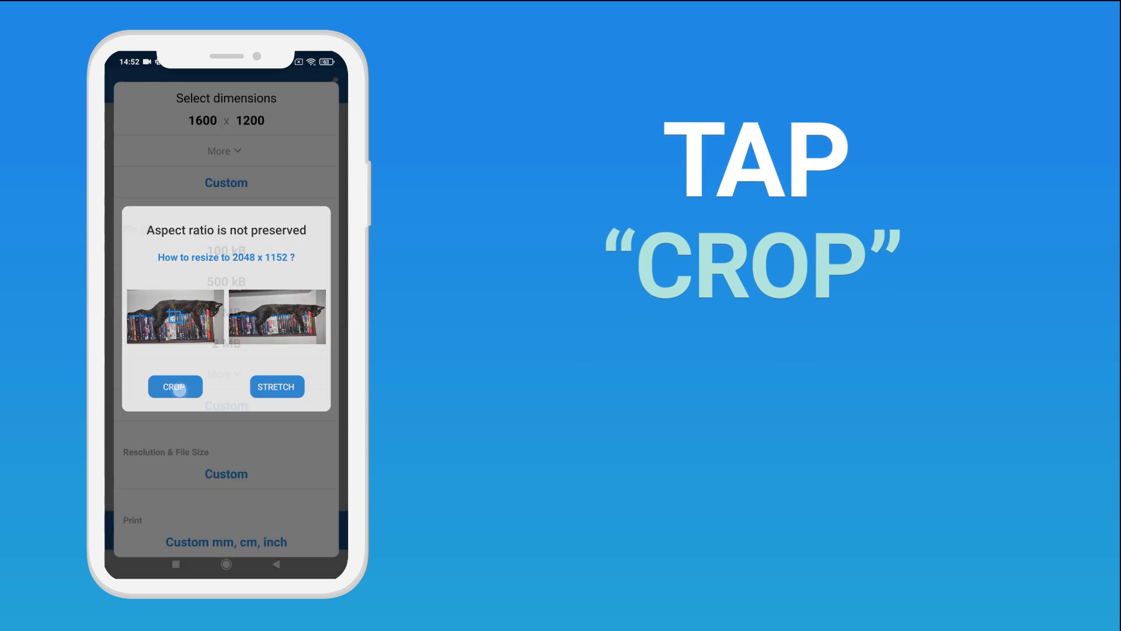
click(174, 387)
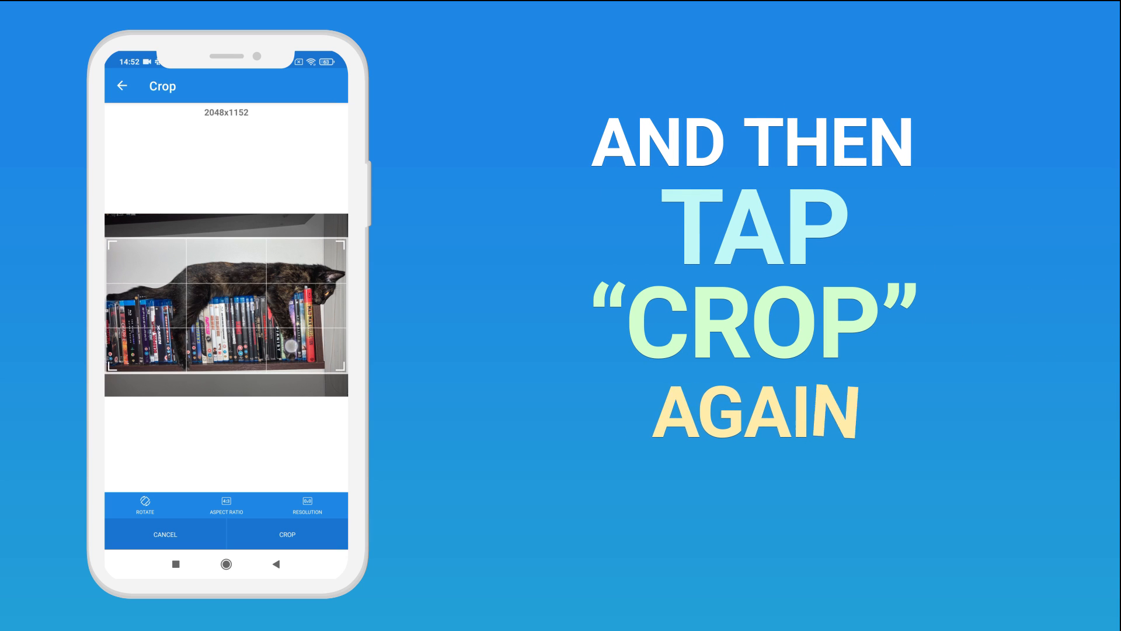
click(287, 534)
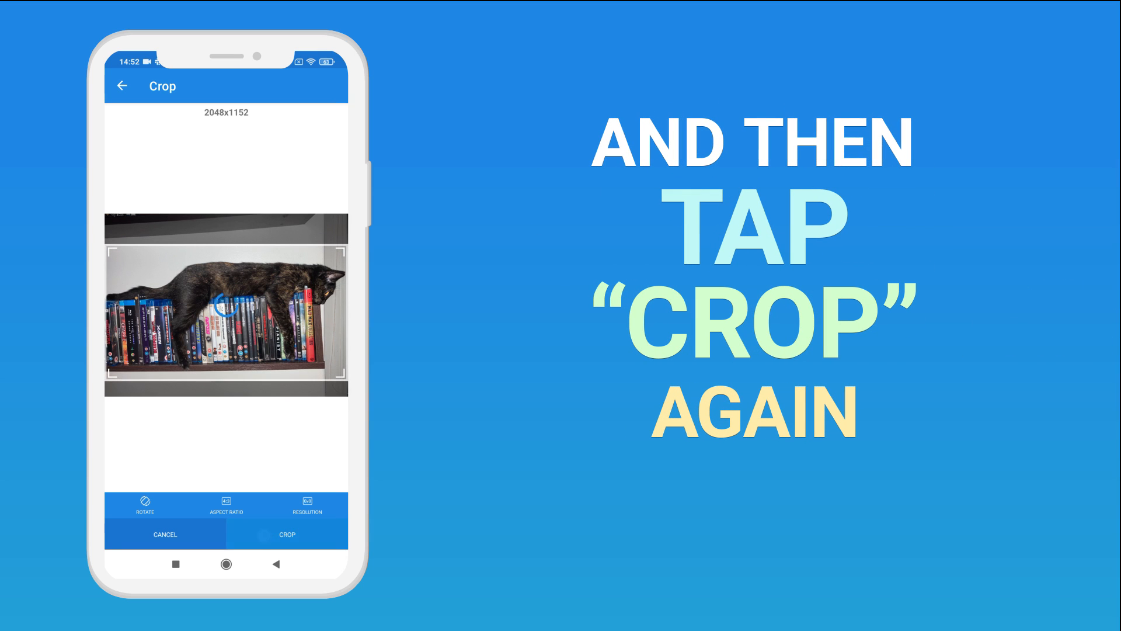
click(287, 534)
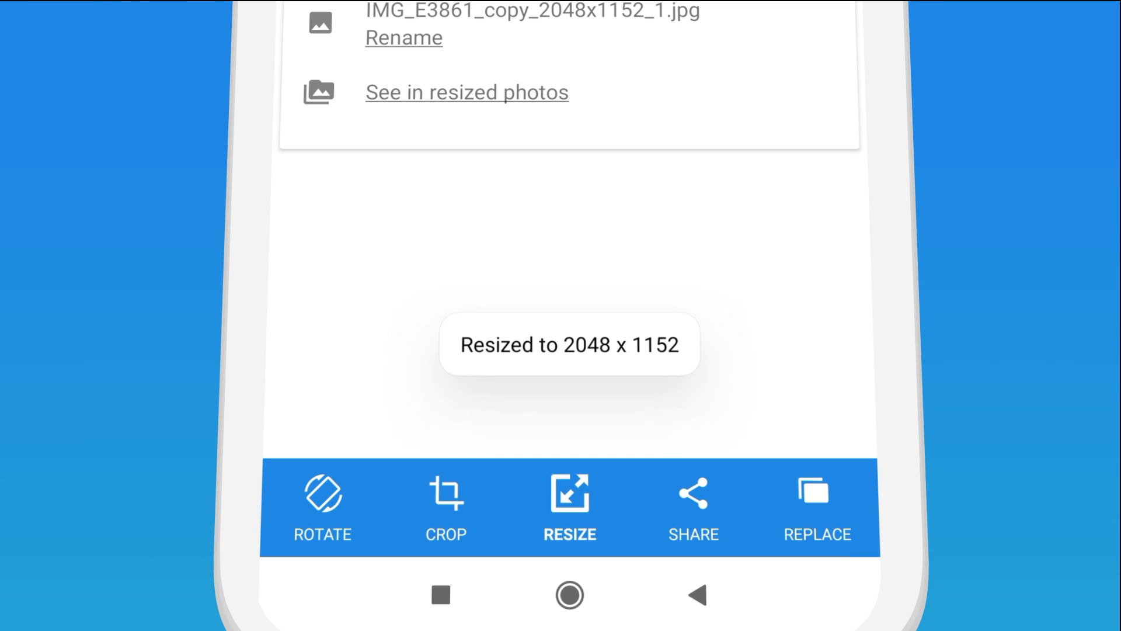